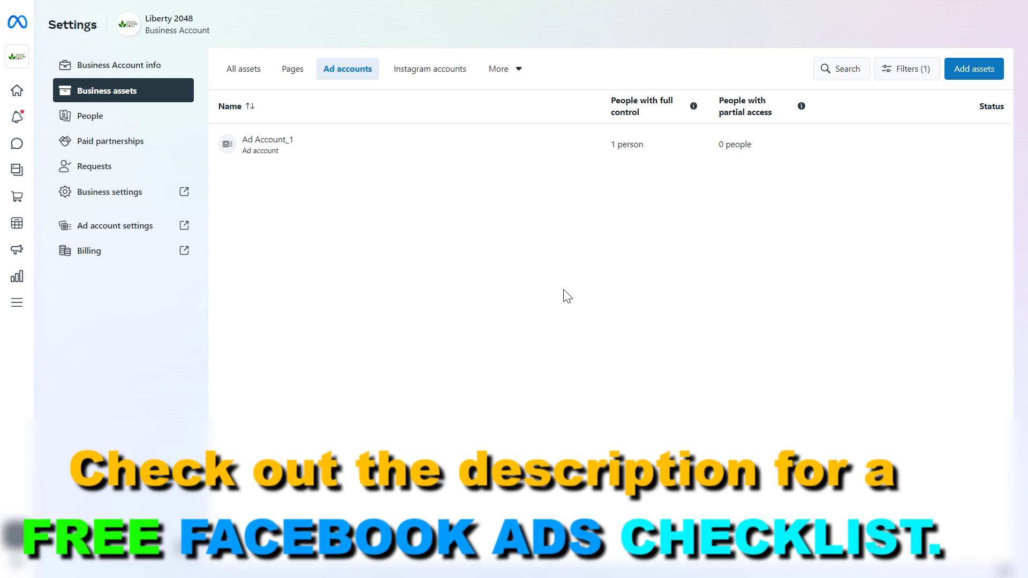
mouse_move(400, 192)
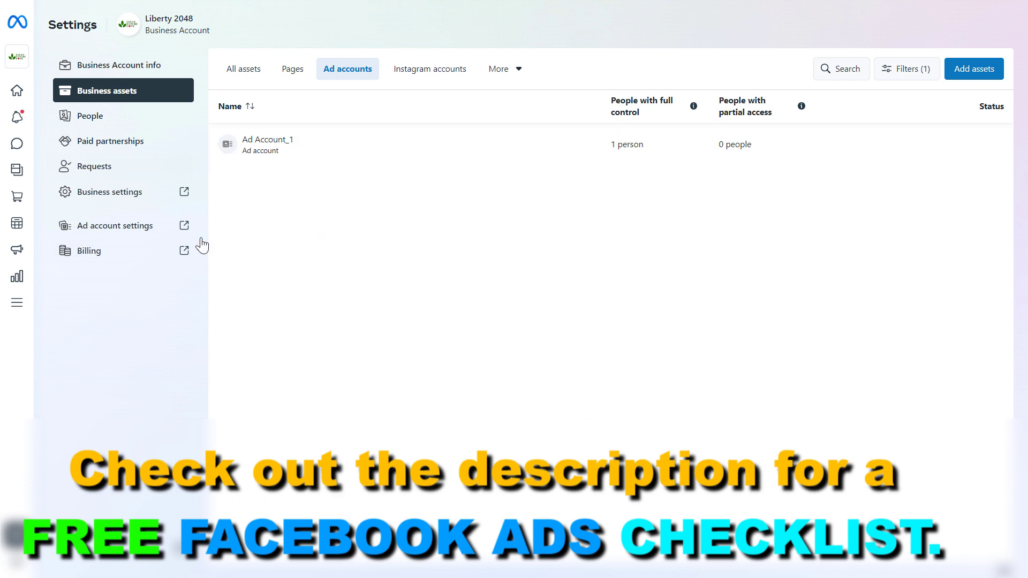
mouse_move(116, 337)
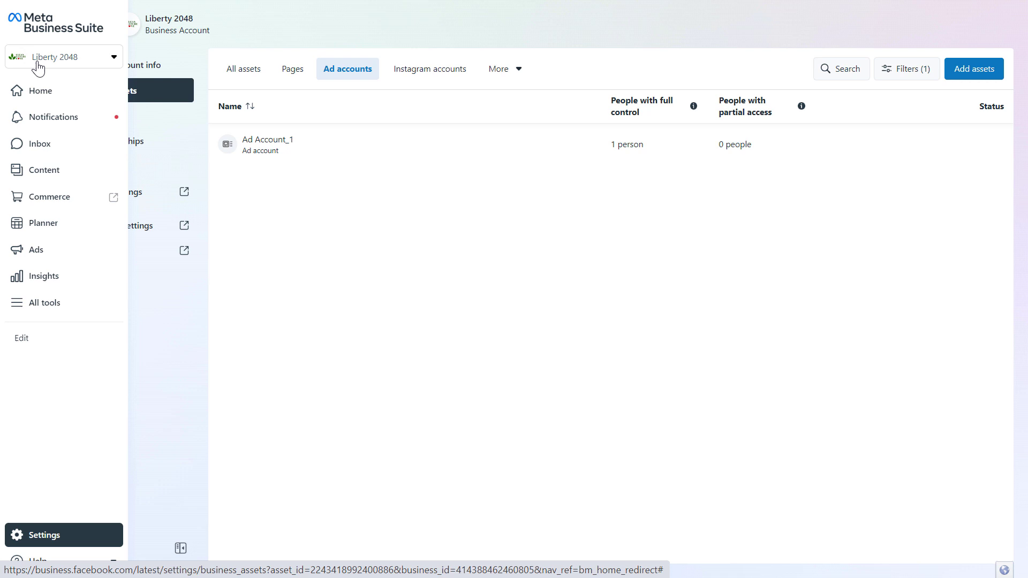
mouse_move(118, 67)
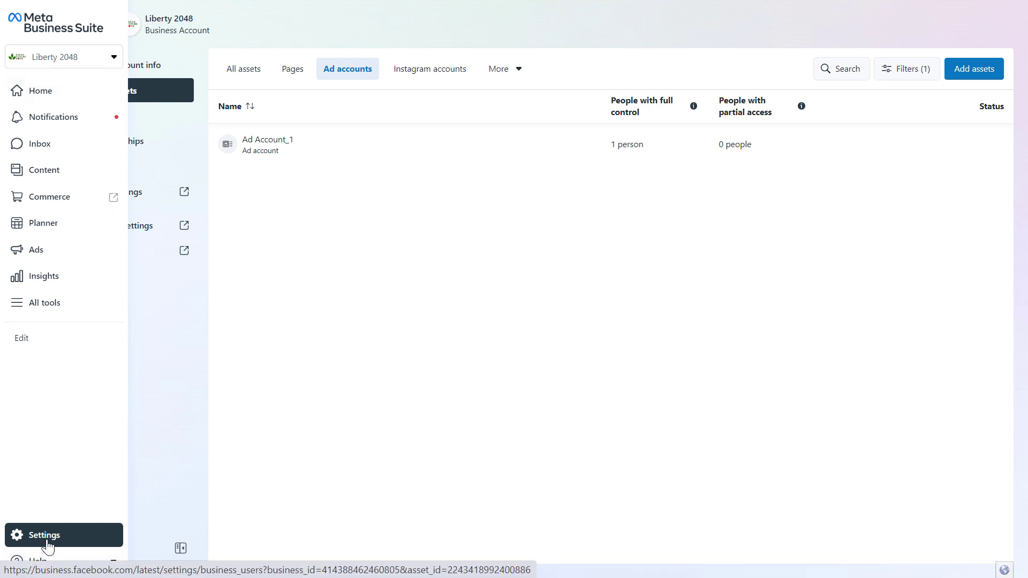
mouse_move(40, 544)
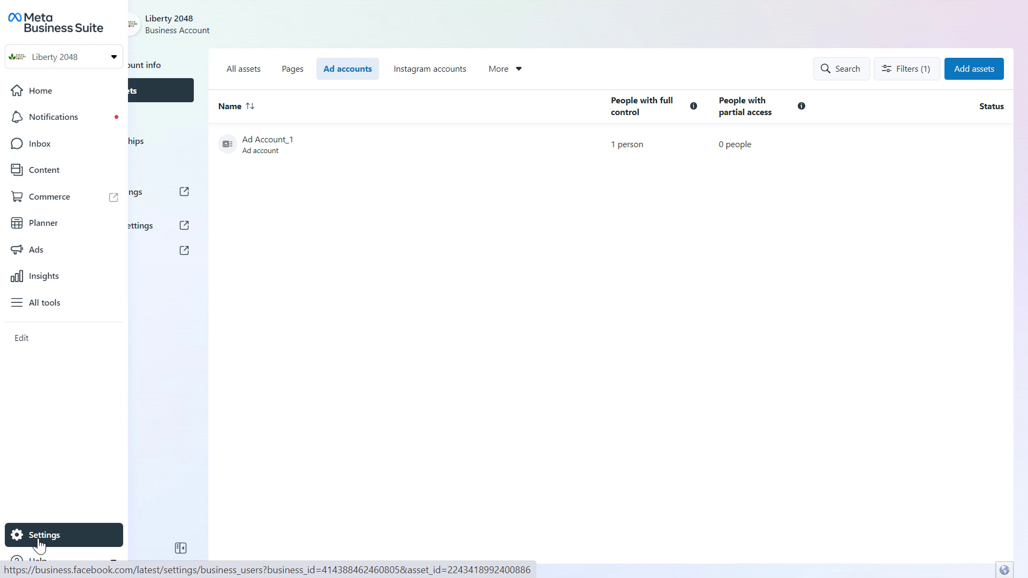
click(44, 535)
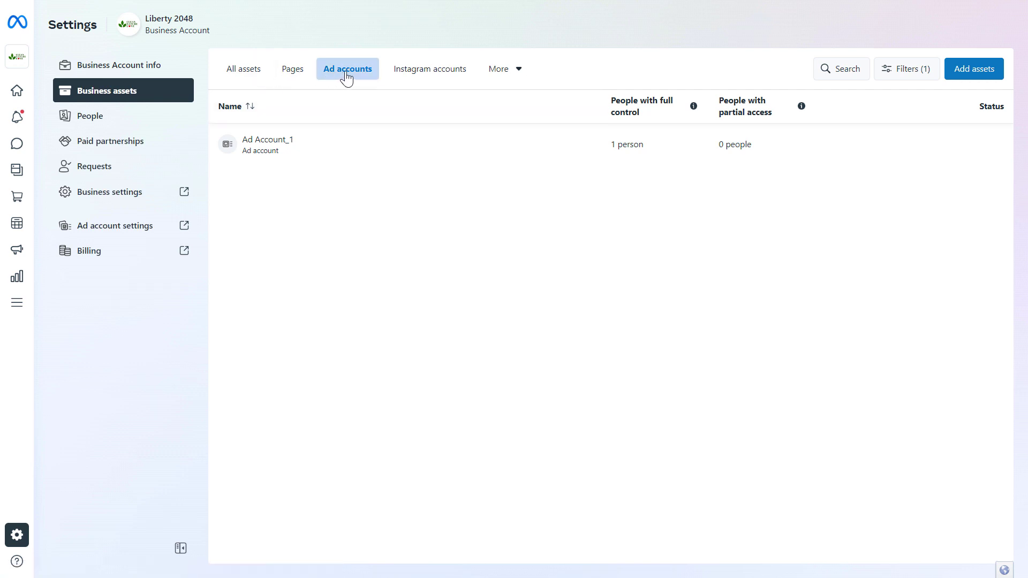
mouse_move(364, 75)
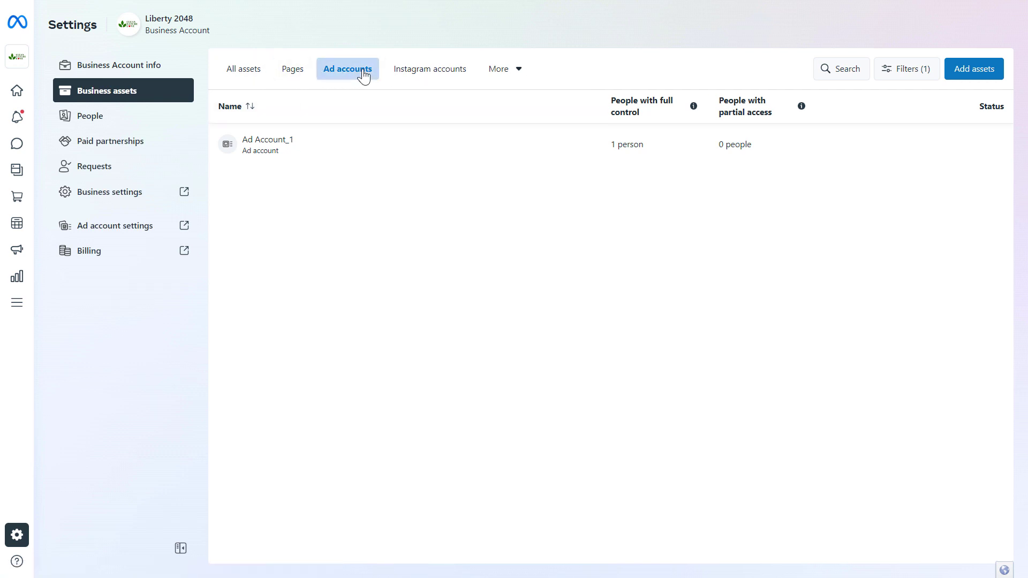
mouse_move(347, 446)
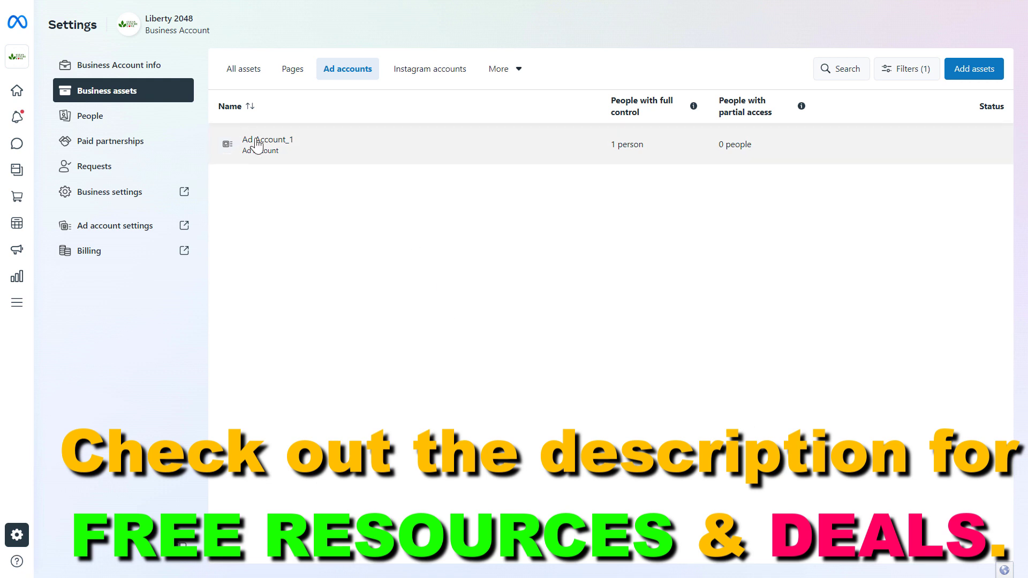
click(268, 145)
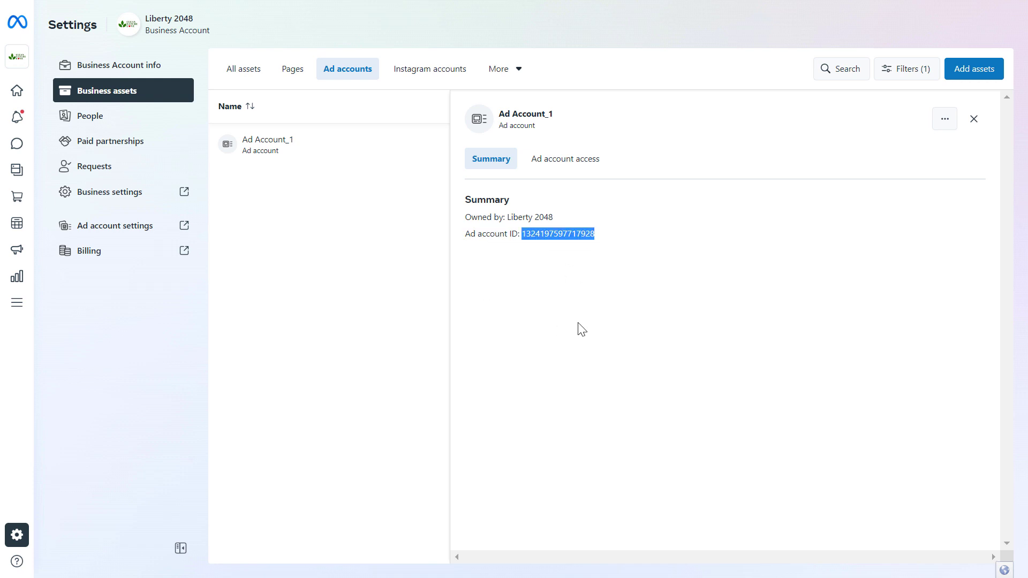
mouse_move(718, 392)
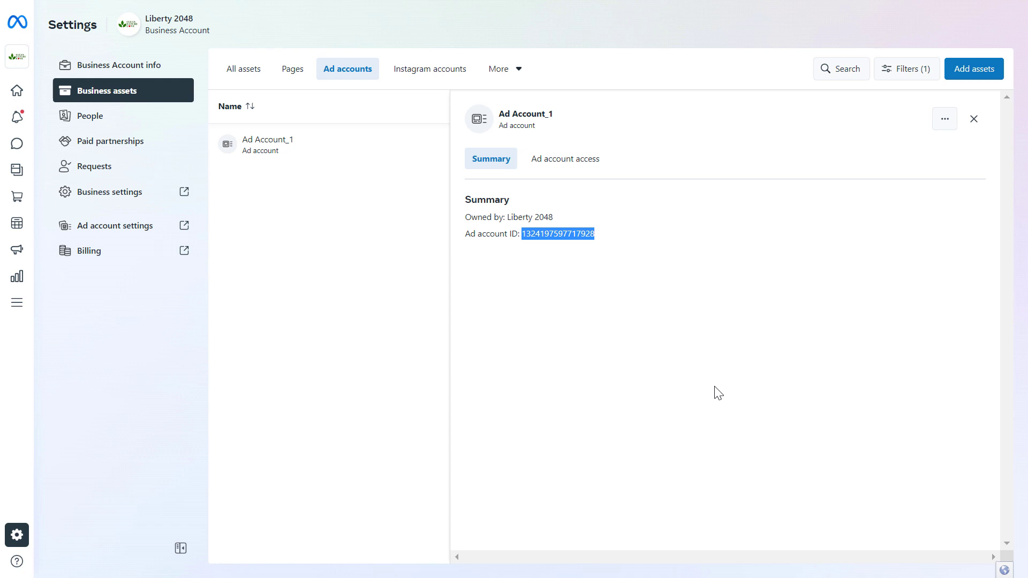
mouse_move(336, 307)
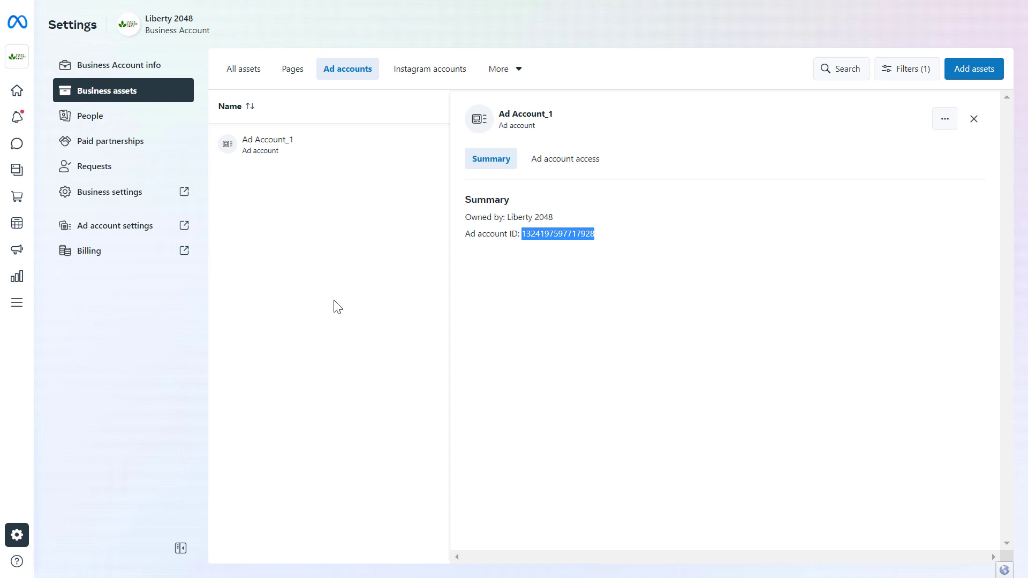
mouse_move(415, 302)
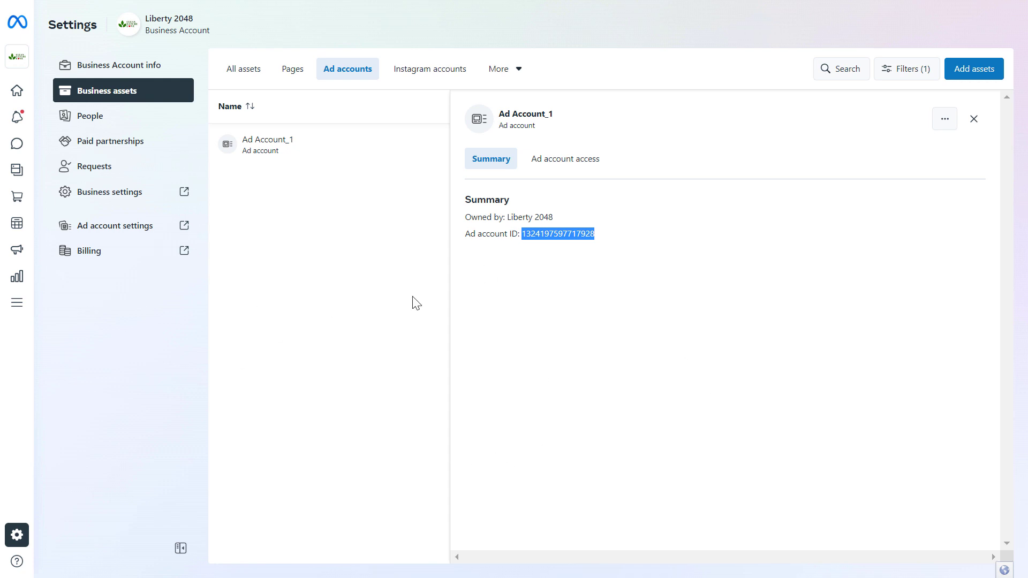
mouse_move(444, 424)
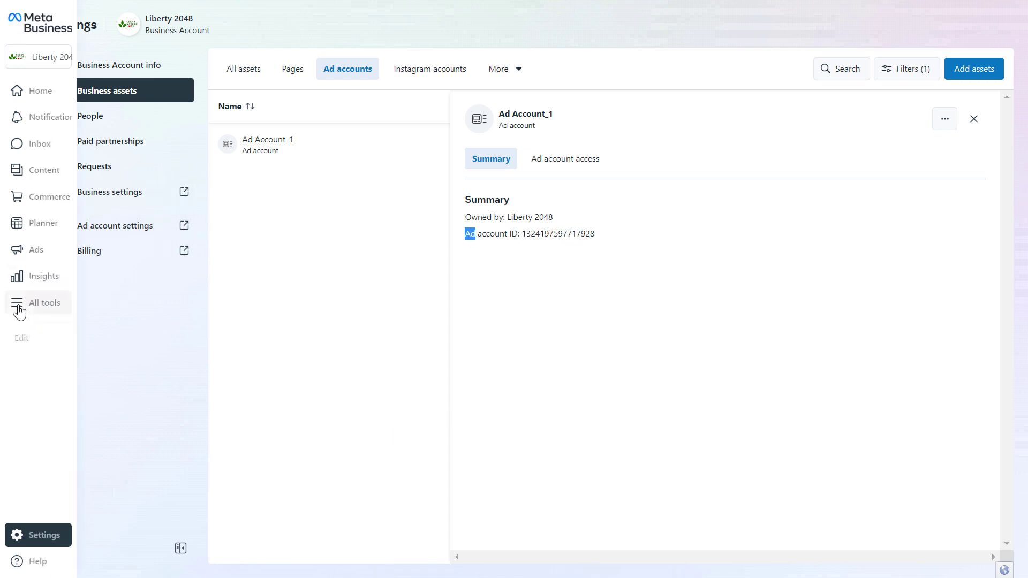
Step: Launch Ads Manager from the Advertise section of the All tools directory
click(37, 302)
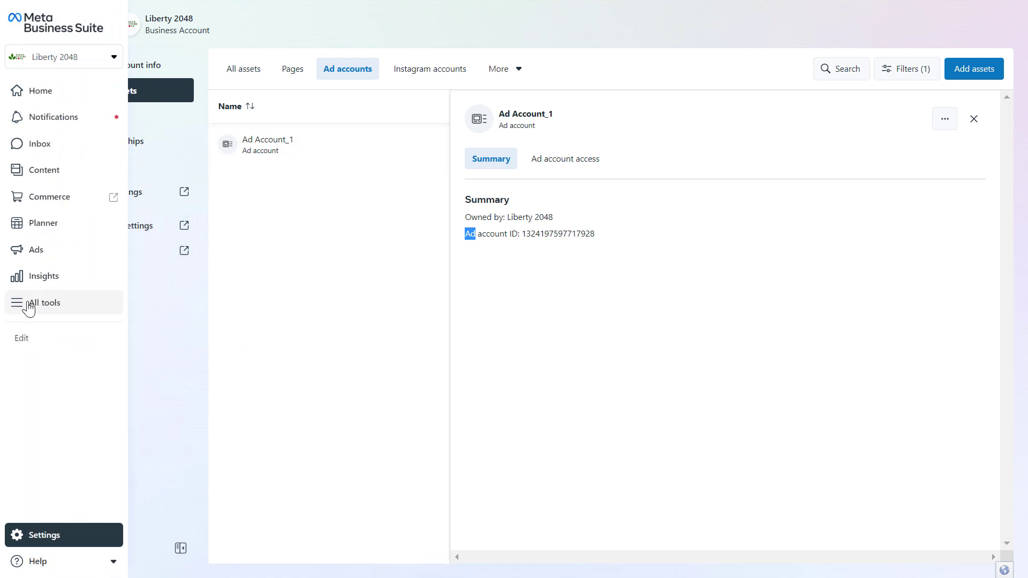
click(44, 302)
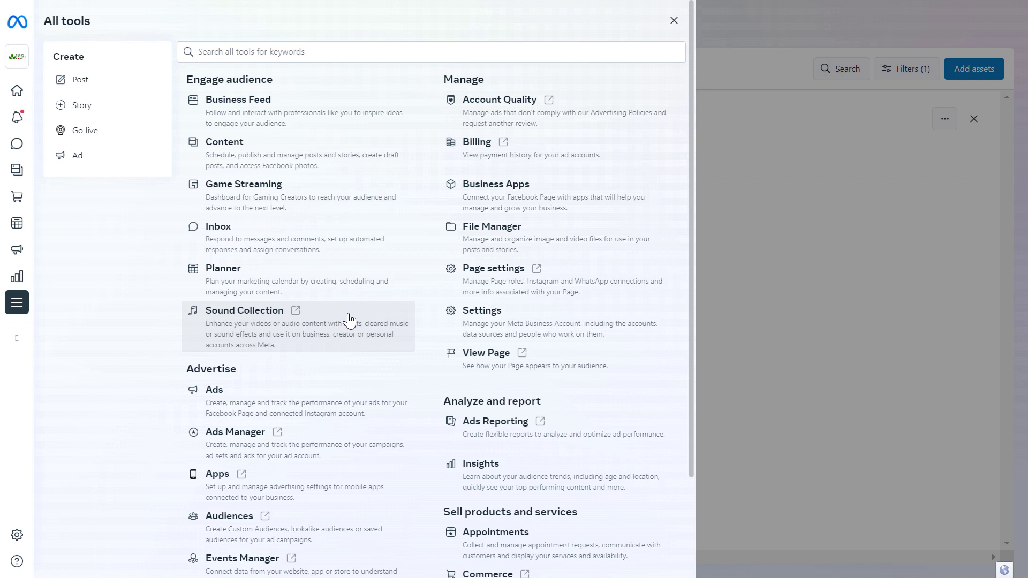
scroll(down, 3)
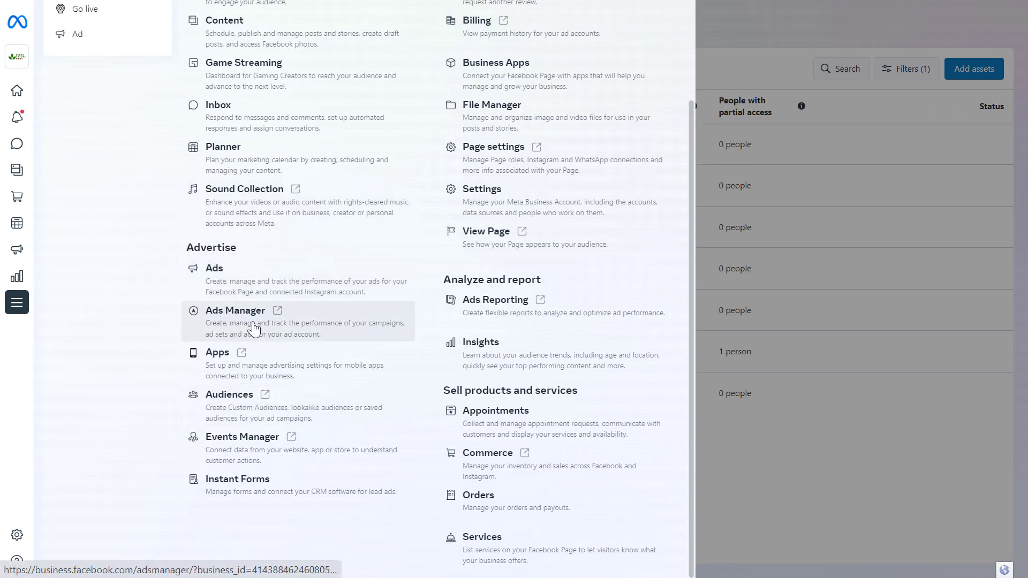
click(234, 310)
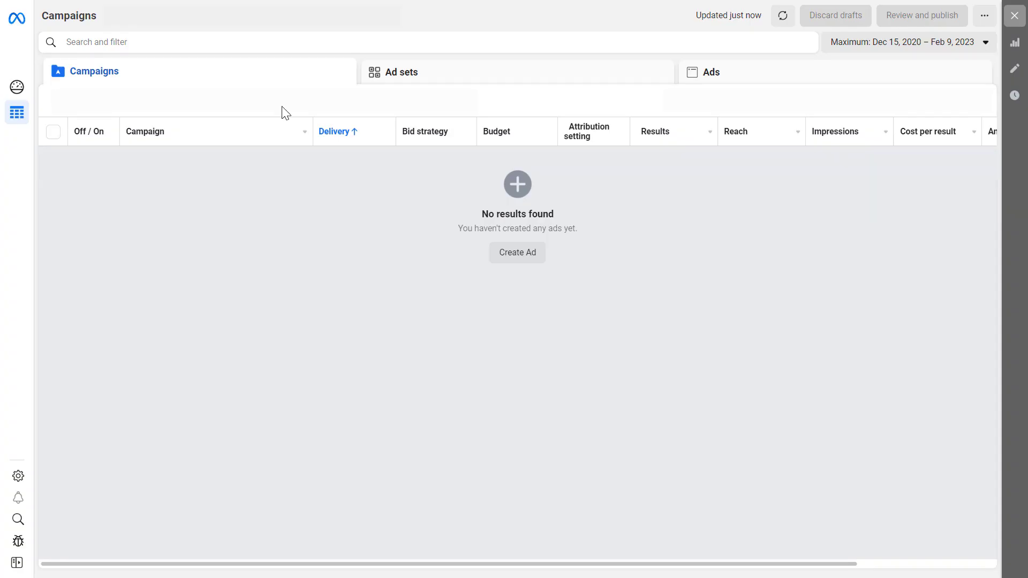
mouse_move(475, 252)
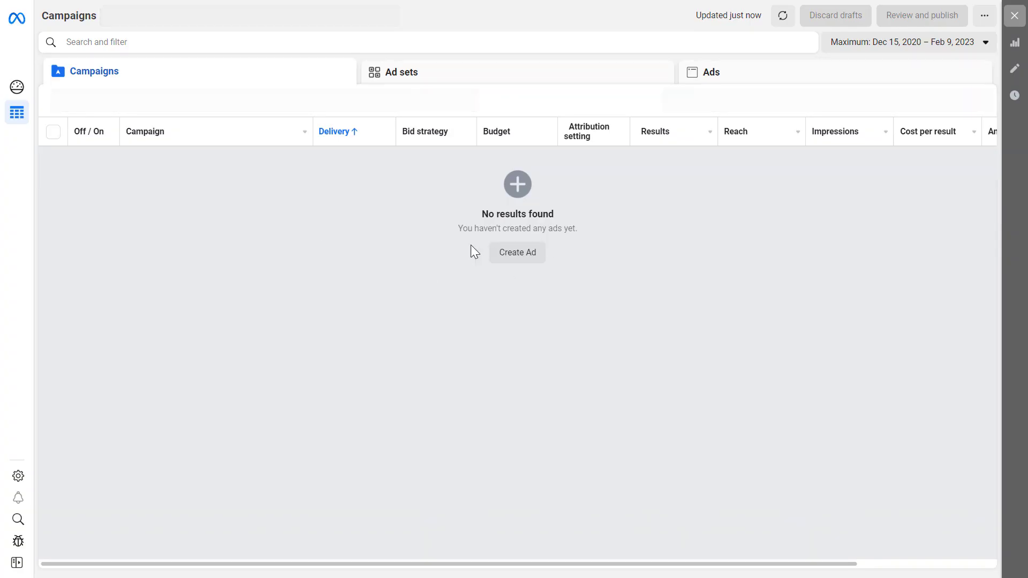